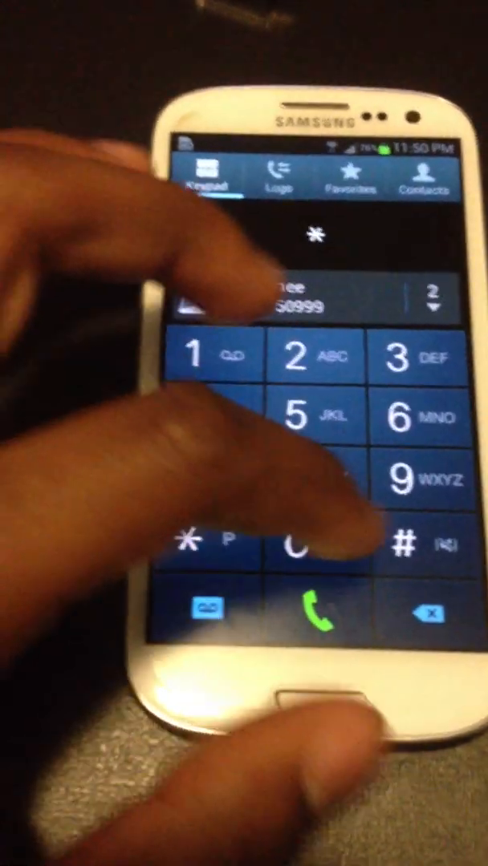
Dial the secret code *#0*# to launch the hidden hardware test menu
click(305, 546)
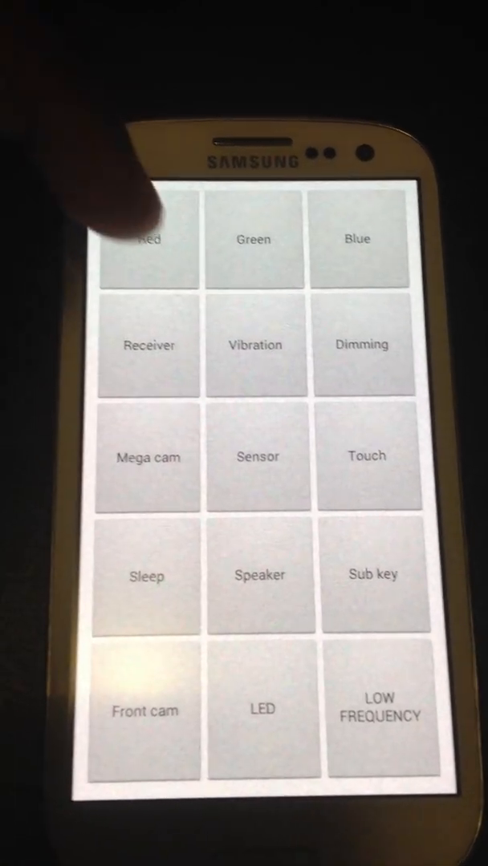
Run the Red and then the Green full-screen colour tests from the test grid
click(253, 239)
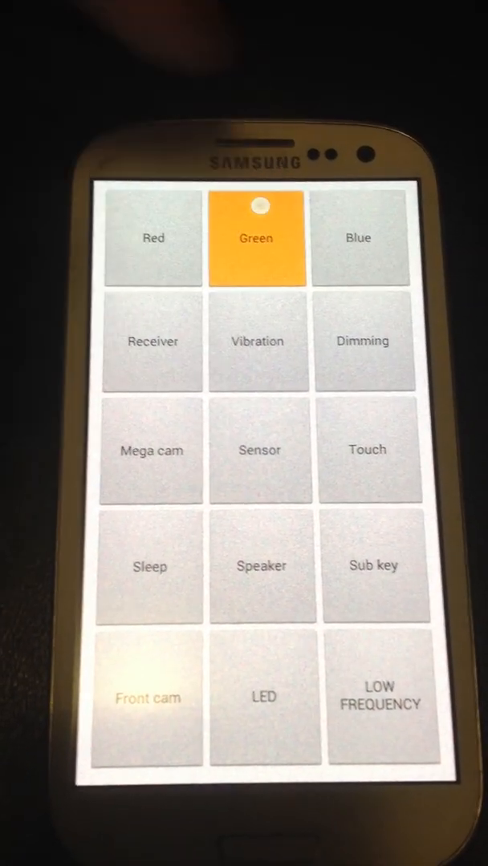
click(255, 237)
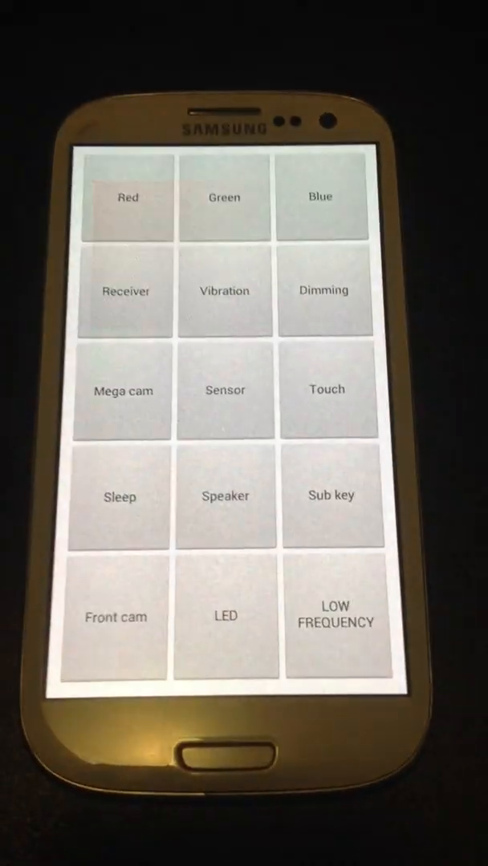
Start the Red full-screen colour test from the test grid
click(125, 196)
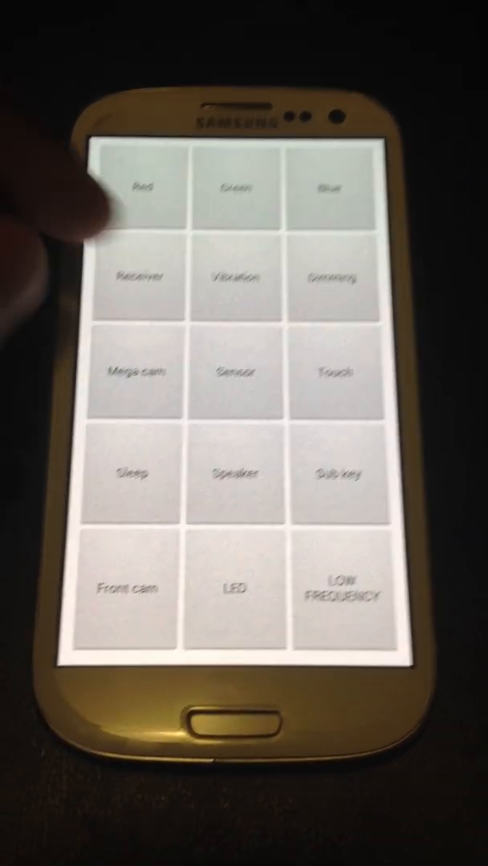
Rerun the Red display colour test from the test grid
click(234, 372)
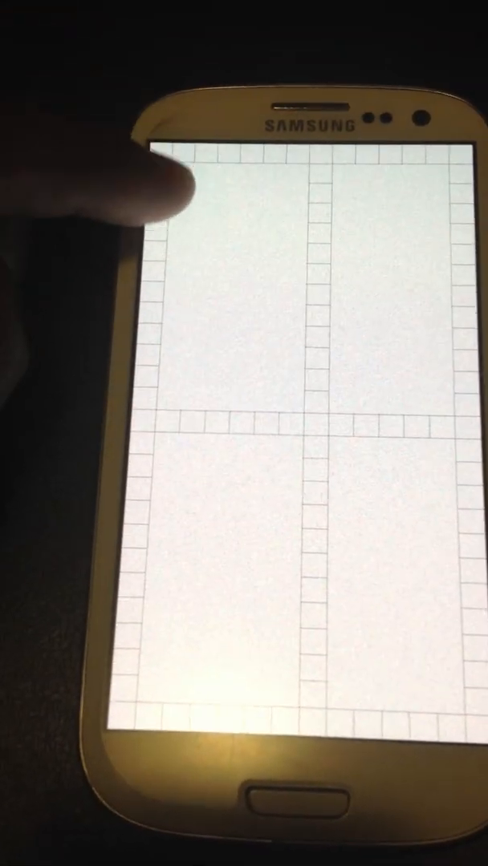
Trace a finger down the touch-test grid to check touchscreen response
drag(160, 176, 157, 490)
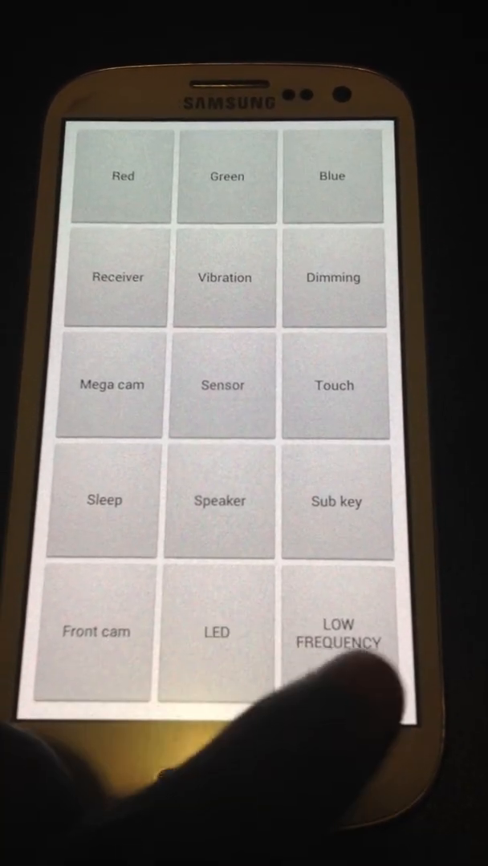
Start the LED notification light test so the light glows red
click(122, 176)
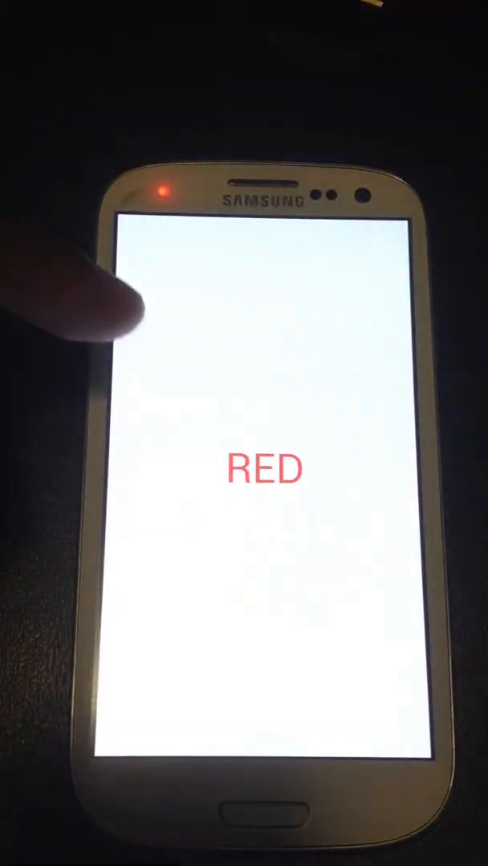